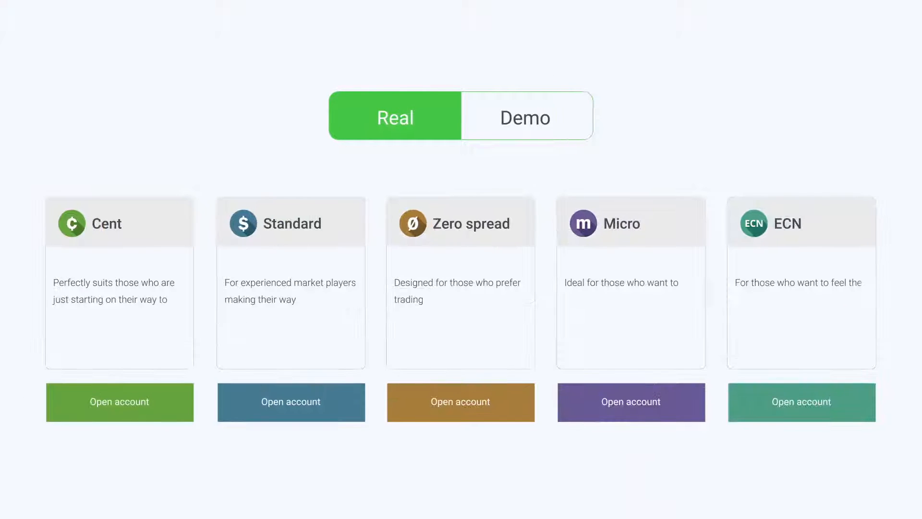
left_click(119, 402)
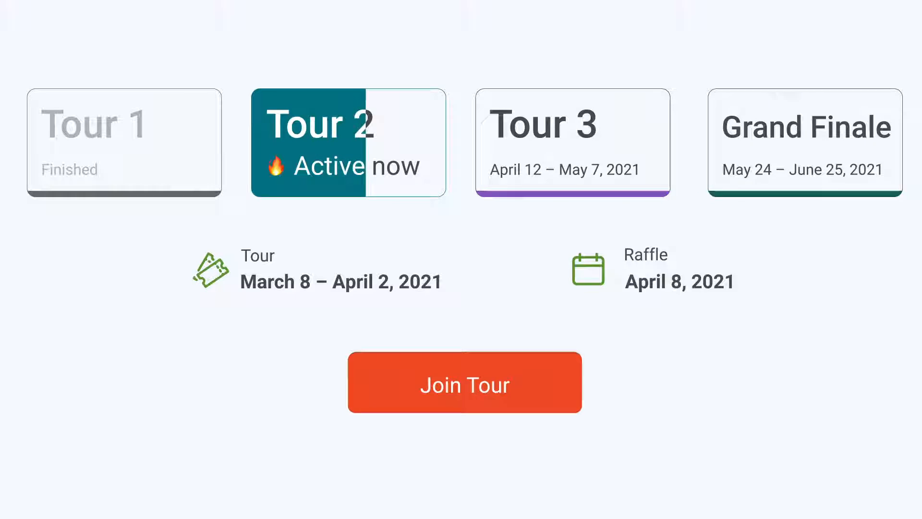
left_click(465, 383)
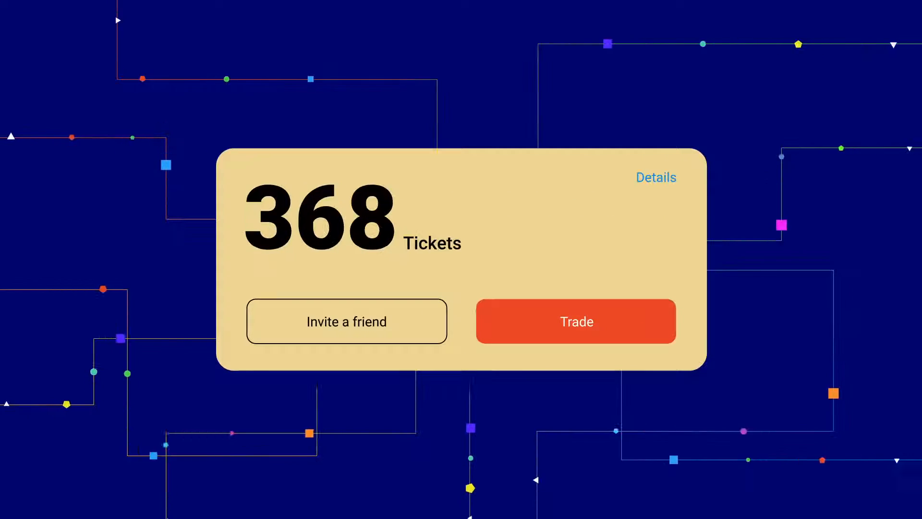